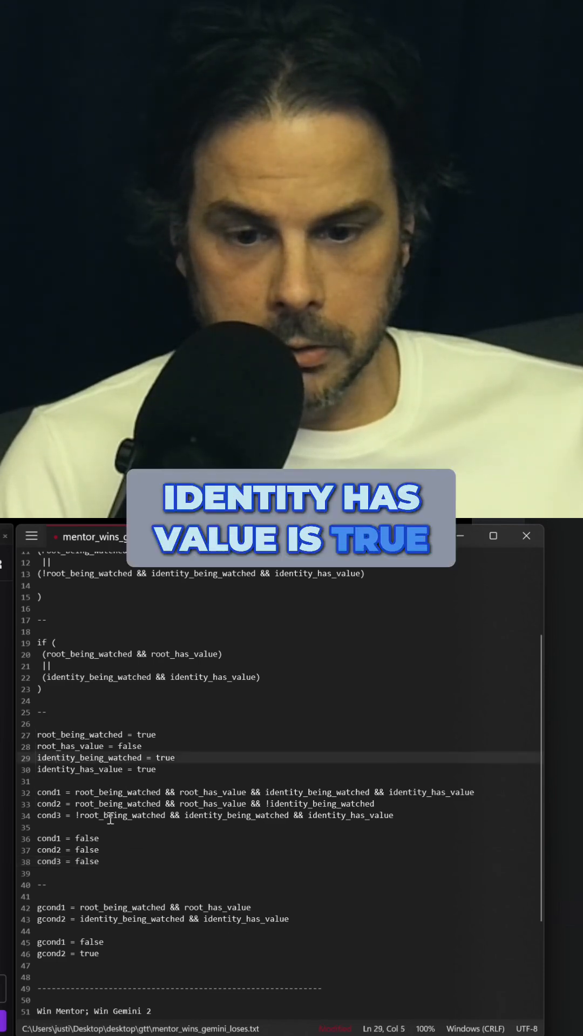
Select the identity_being_watched and identity_has_value lines both set to true
triple_click(158, 932)
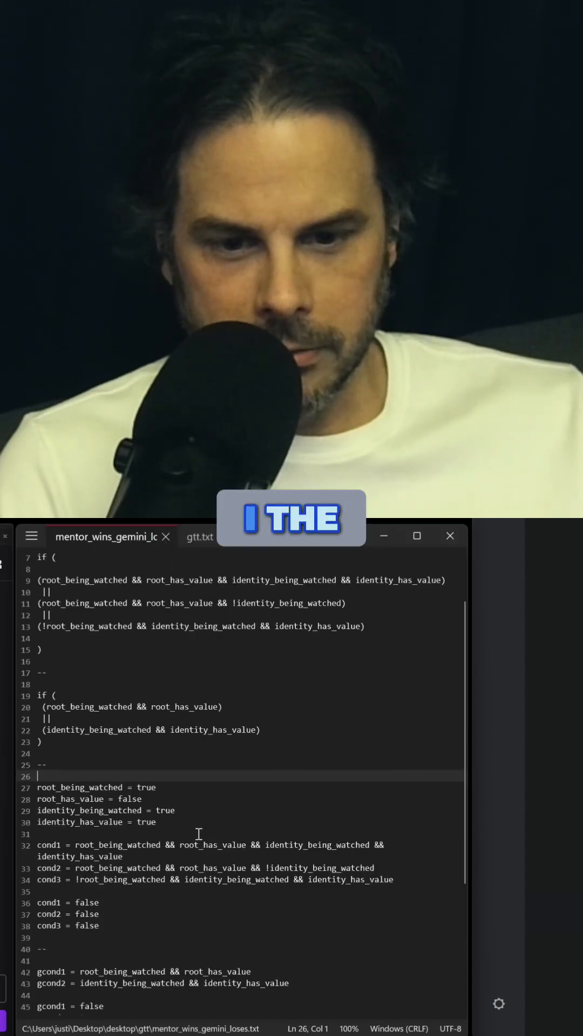
left_click_drag(38, 811, 158, 823)
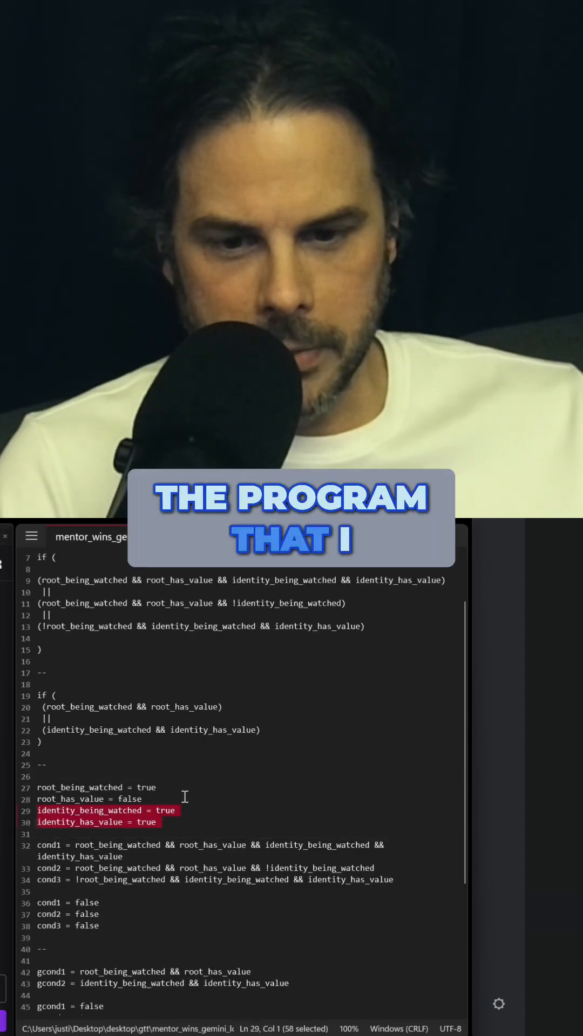